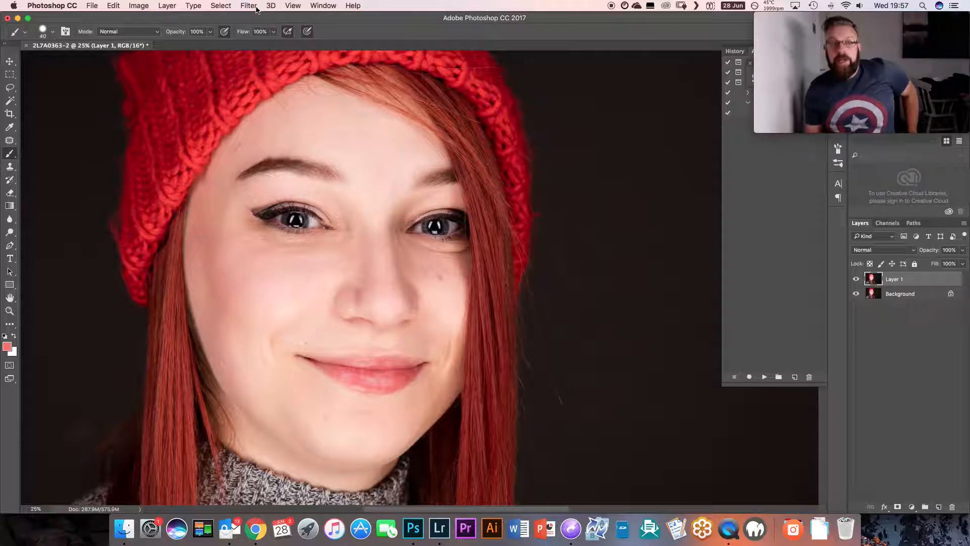
- Start Smart Sharpen from the Filter menu with Amount 330%, Radius 3.1 px, Reduce Noise 10%, Lens Blur removal
click(249, 6)
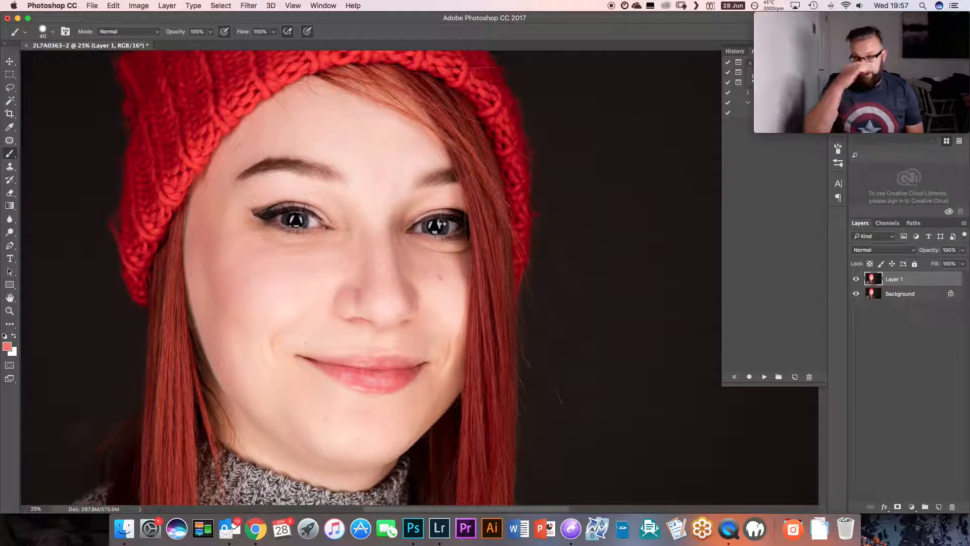
click(249, 7)
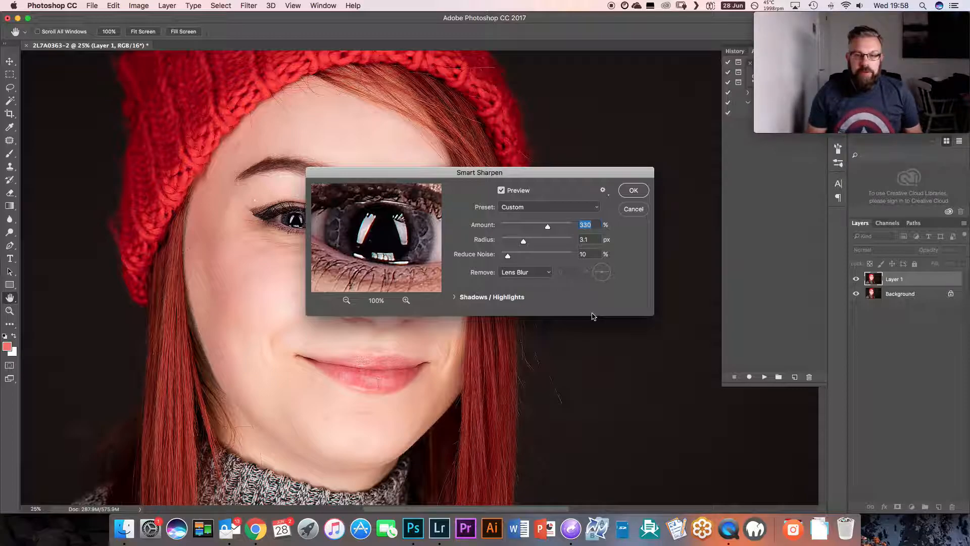
mouse_move(548, 216)
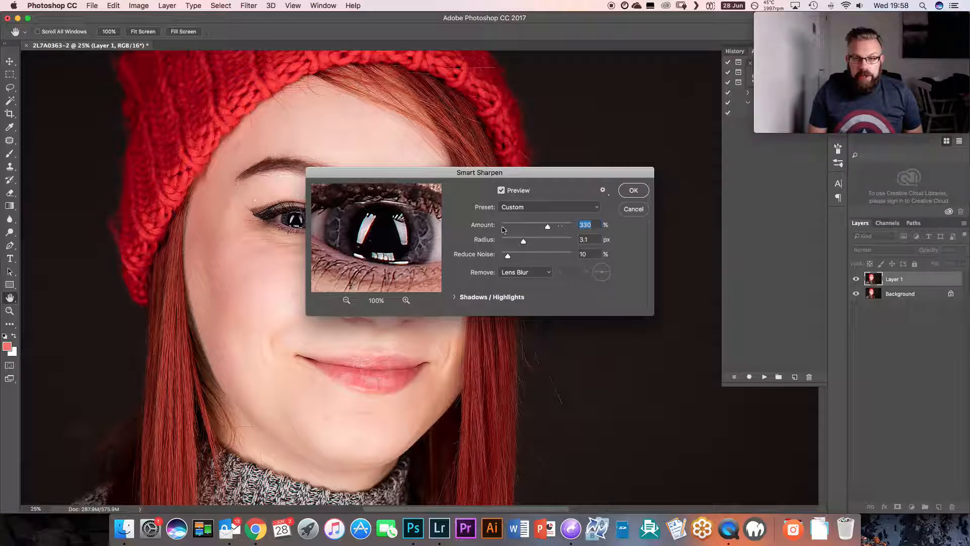
mouse_move(546, 244)
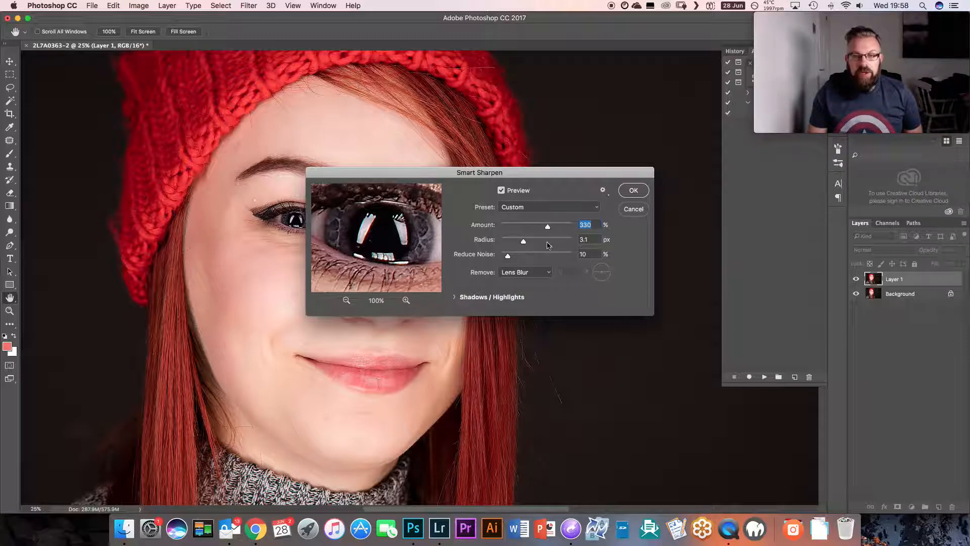
mouse_move(550, 242)
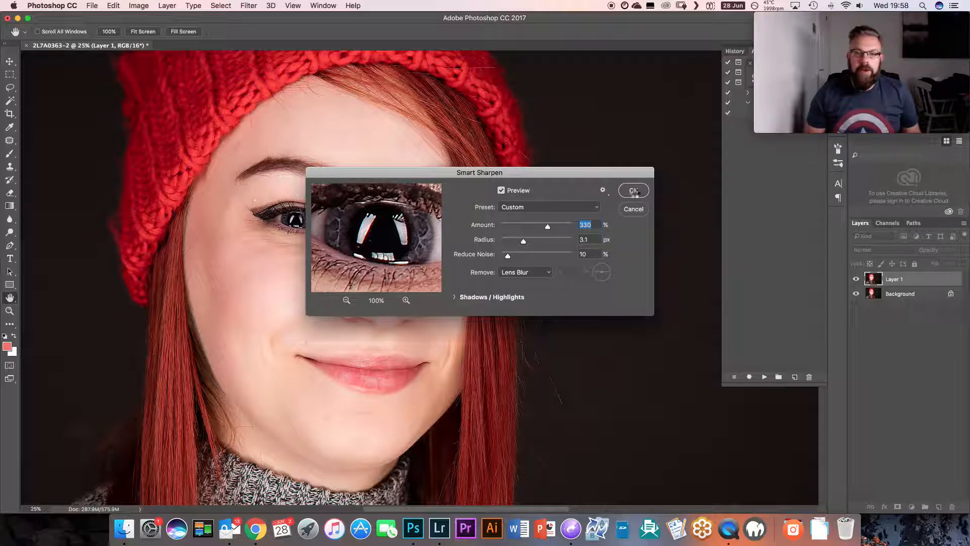
- Confirm the Smart Sharpen dialog so the whole of Layer 1 is sharpened
click(632, 190)
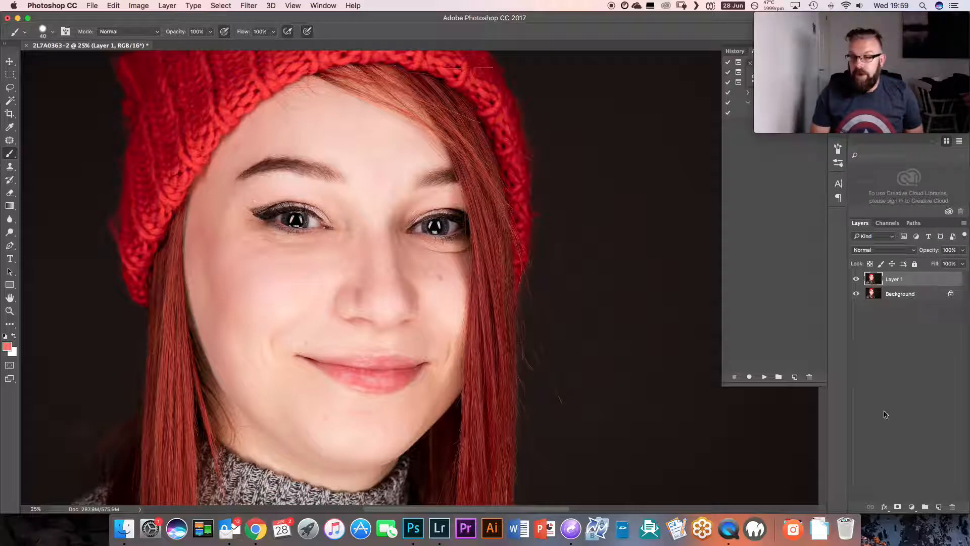
mouse_move(903, 494)
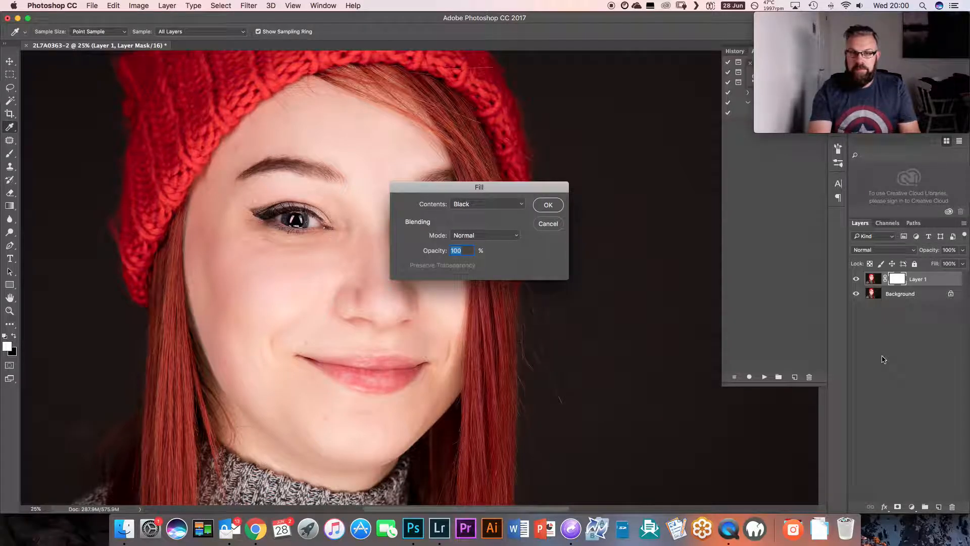
- Fill Layer 1's new layer mask with black so the sharpening is hidden everywhere
click(546, 205)
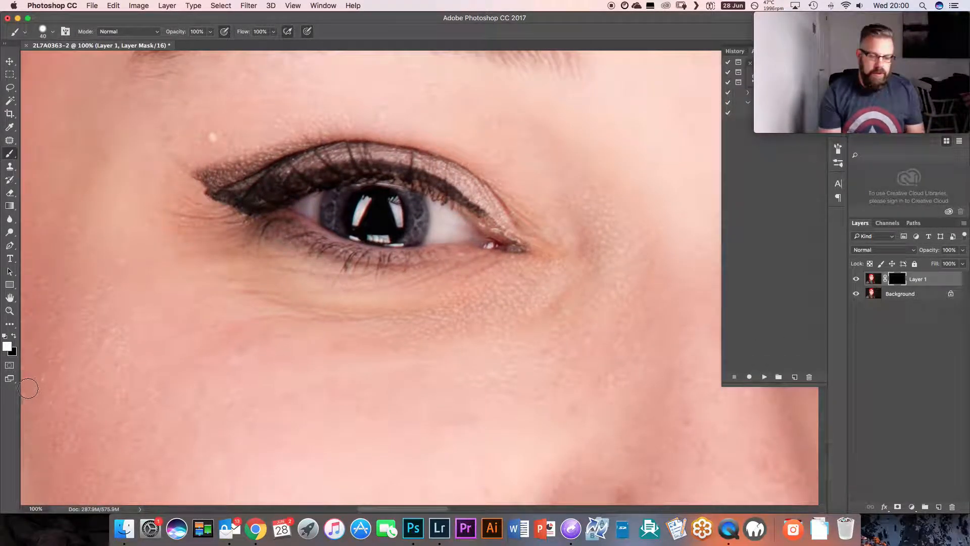
- Paint white with the Brush over the left iris on the mask to reveal its sharpening
click(7, 346)
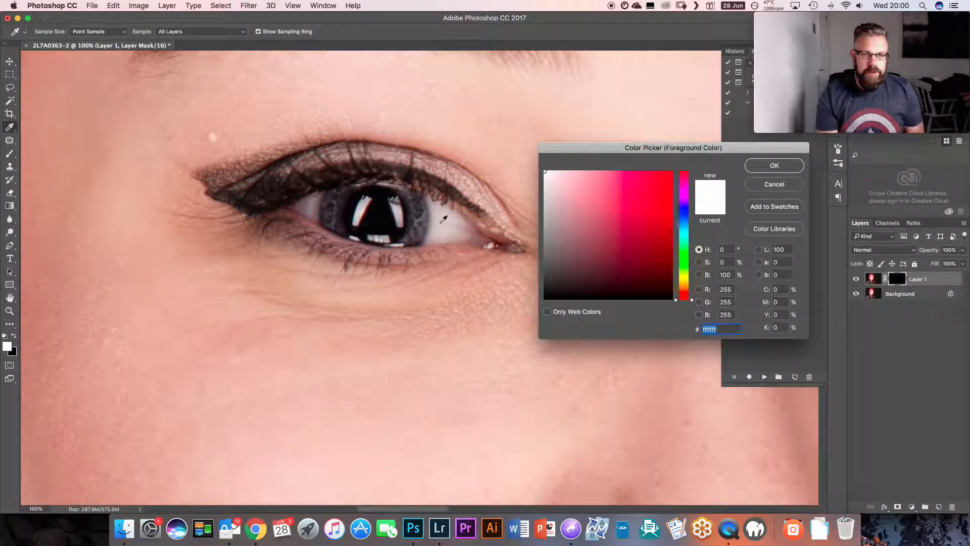
click(774, 164)
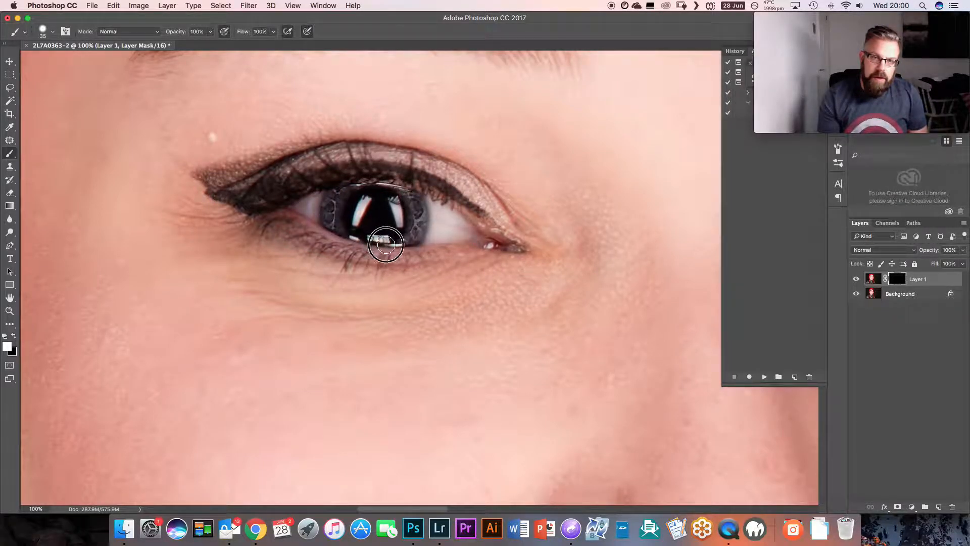
drag(385, 244, 362, 231)
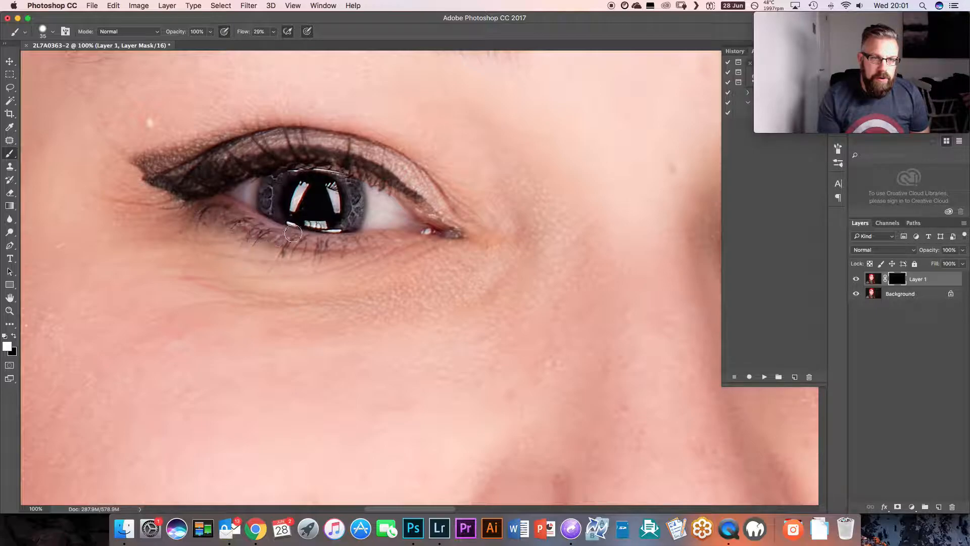
mouse_move(341, 248)
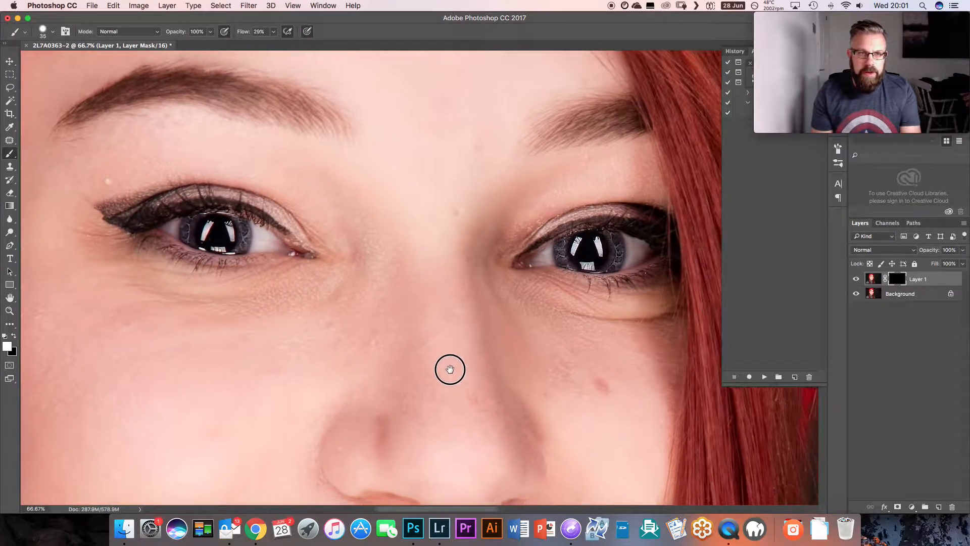
- Compare by toggling Layer 1's visibility off and on, then return to the Filter menu
click(856, 279)
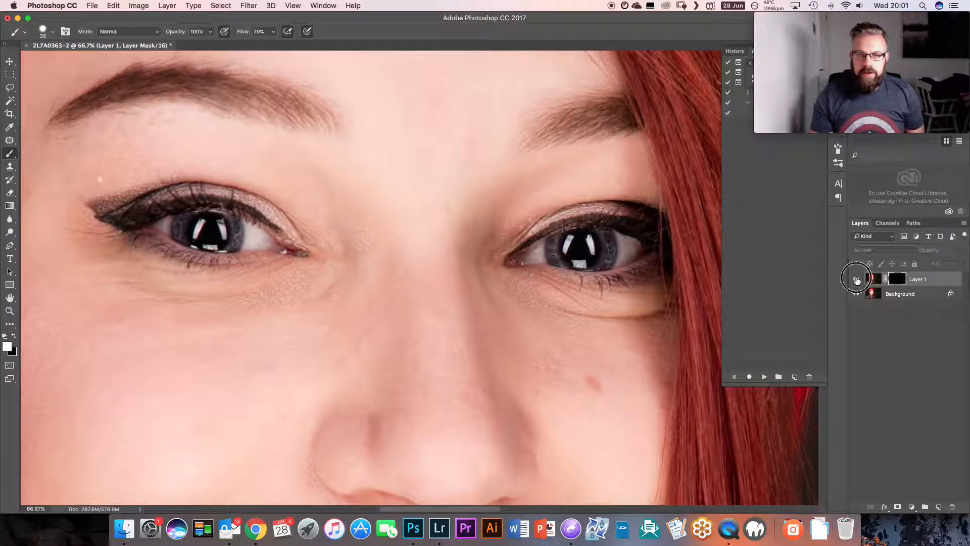
click(857, 278)
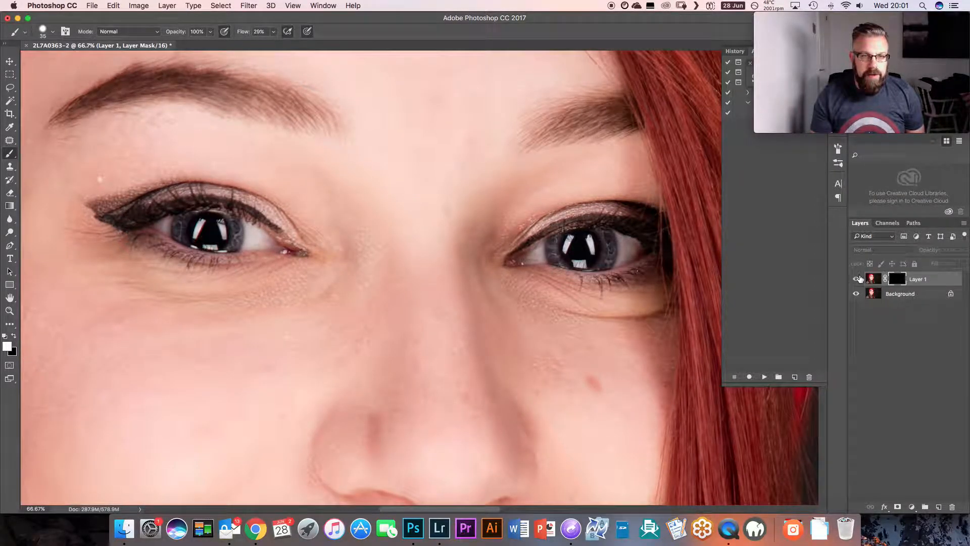
click(856, 278)
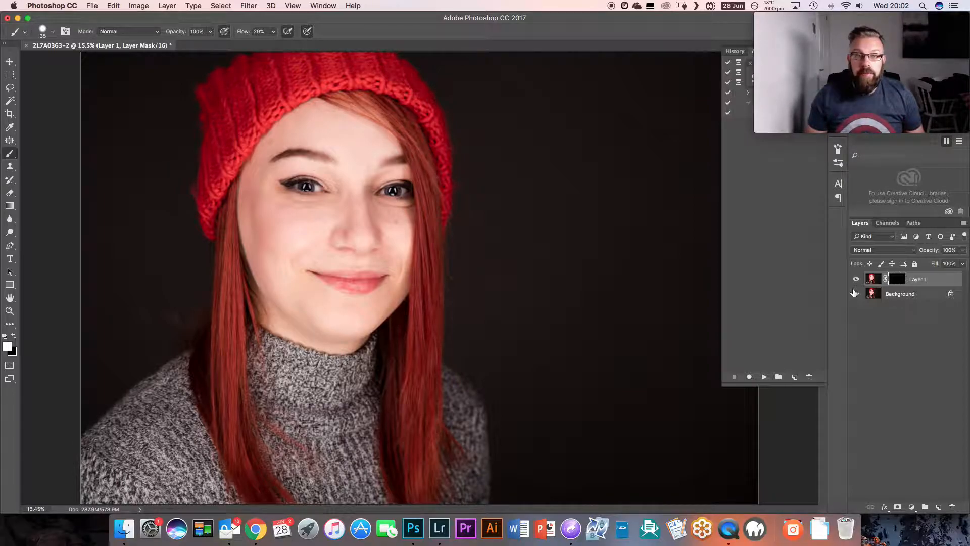
click(248, 6)
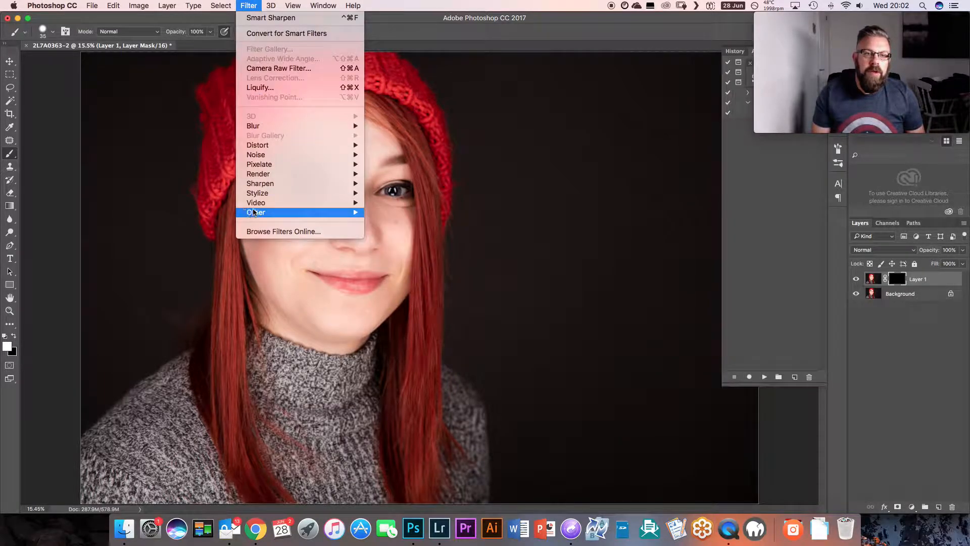
mouse_move(259, 183)
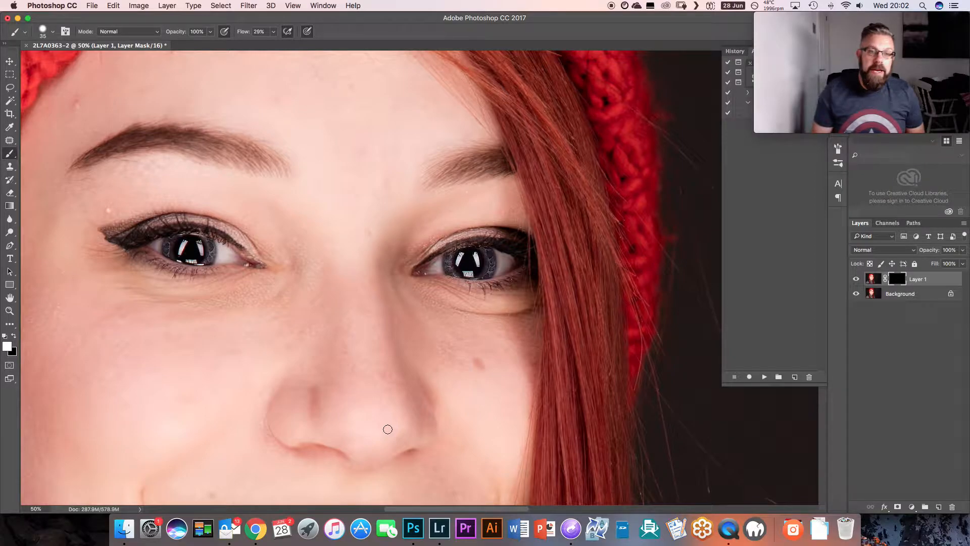
mouse_move(195, 238)
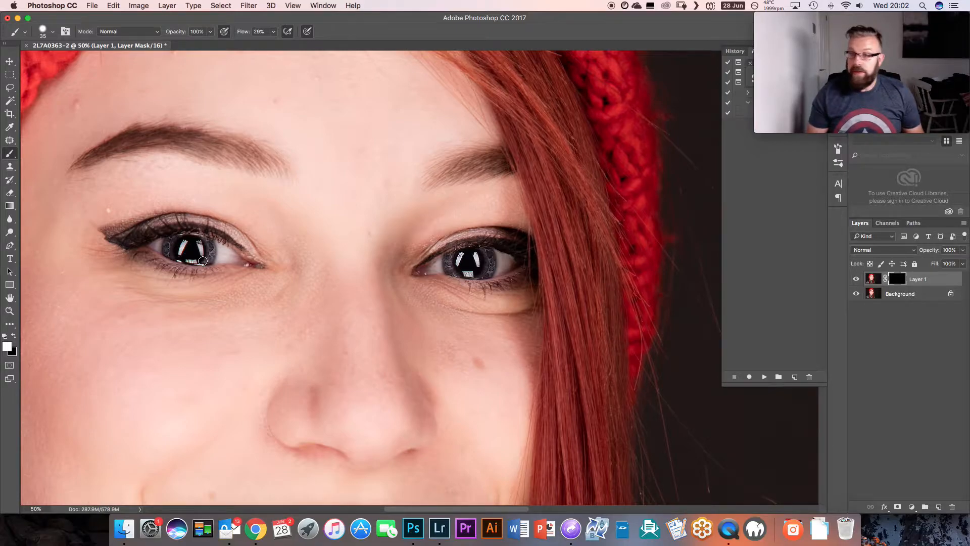
mouse_move(340, 309)
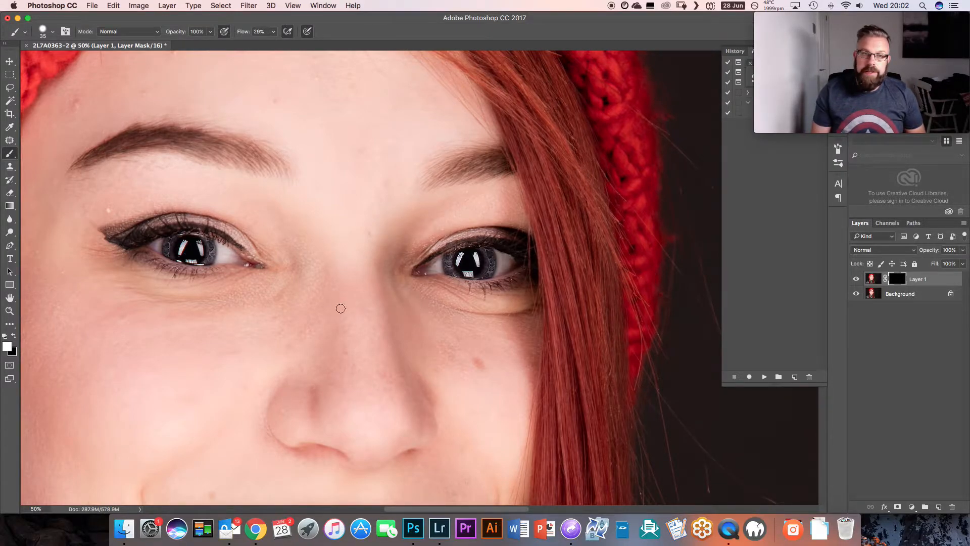